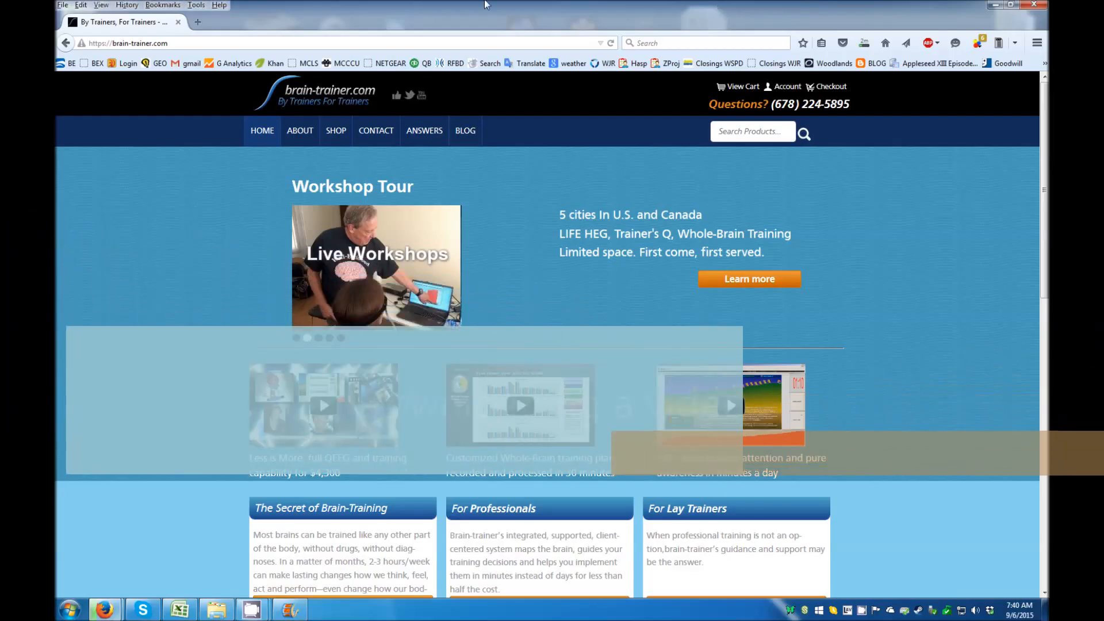
# Go via About to brain-trainer.com Resources and follow 'Videos – Fractal animations 1'.
pyautogui.click(299, 131)
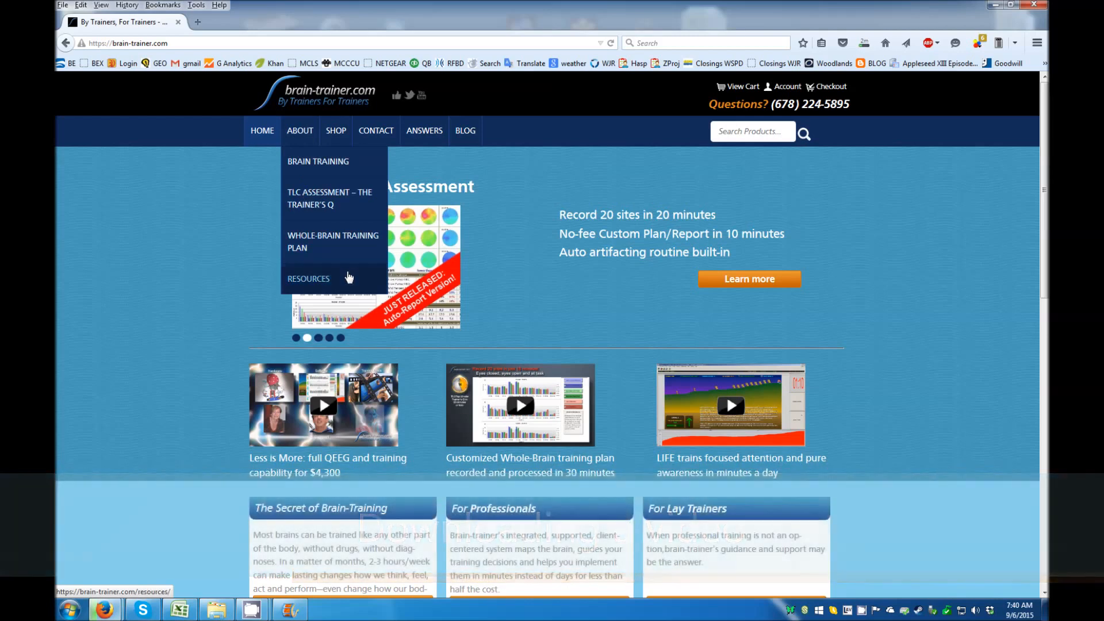
pyautogui.click(307, 278)
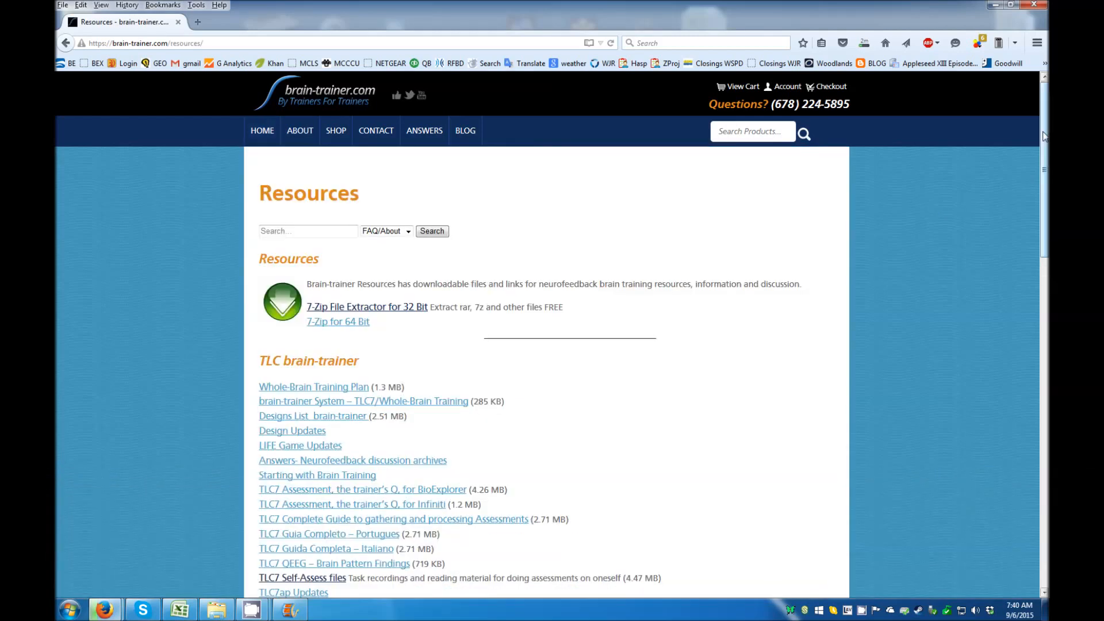
pyautogui.scroll(-3)
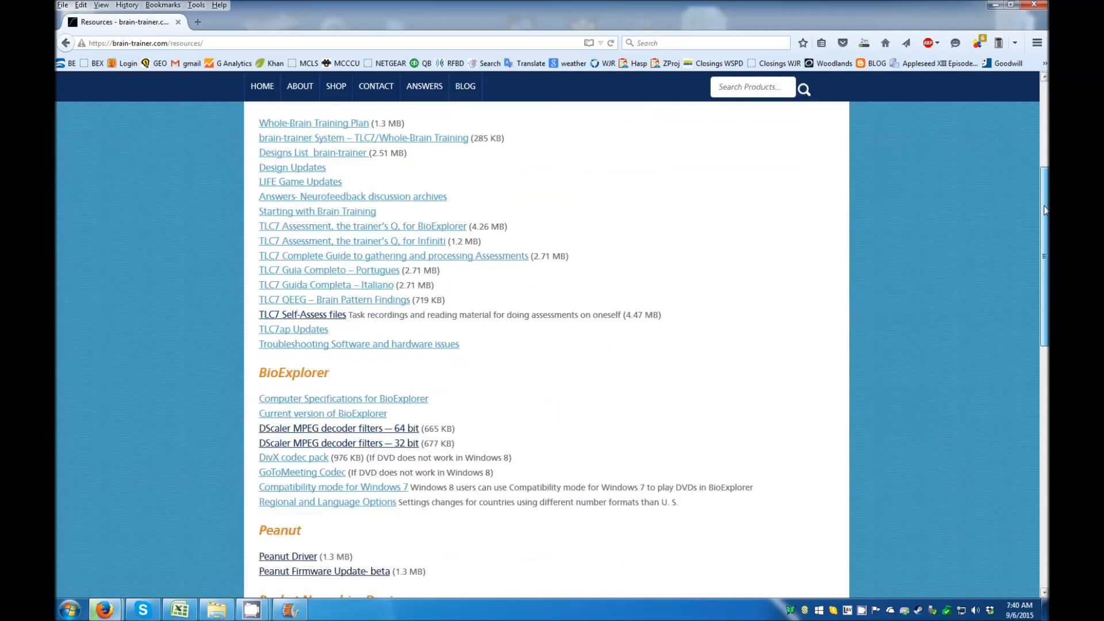
pyautogui.scroll(-3)
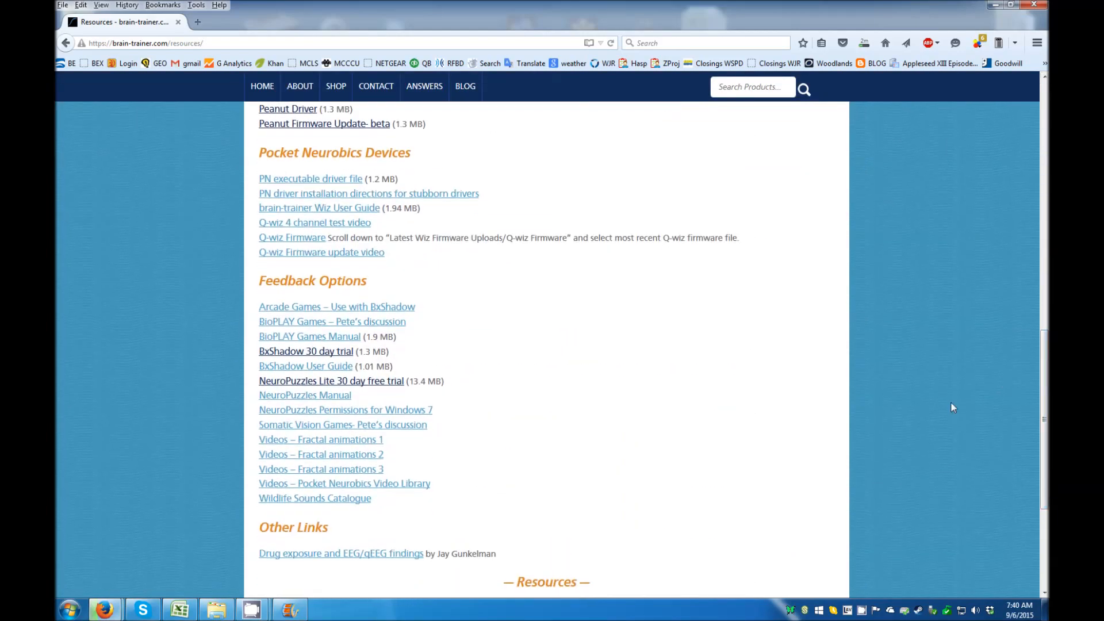
pyautogui.moveTo(320, 439)
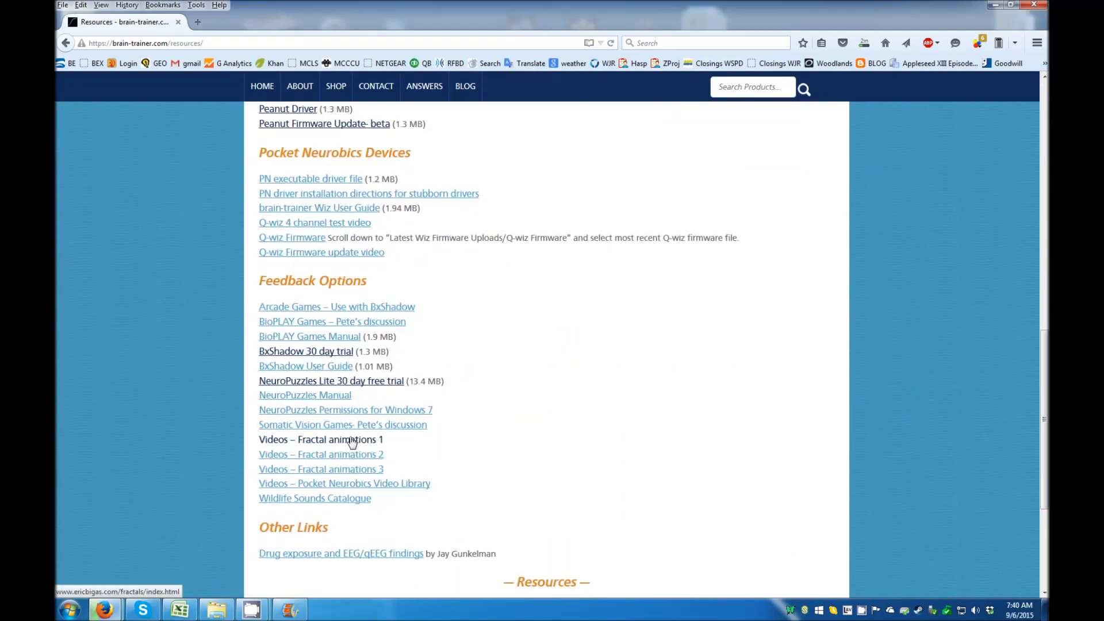
pyautogui.click(321, 439)
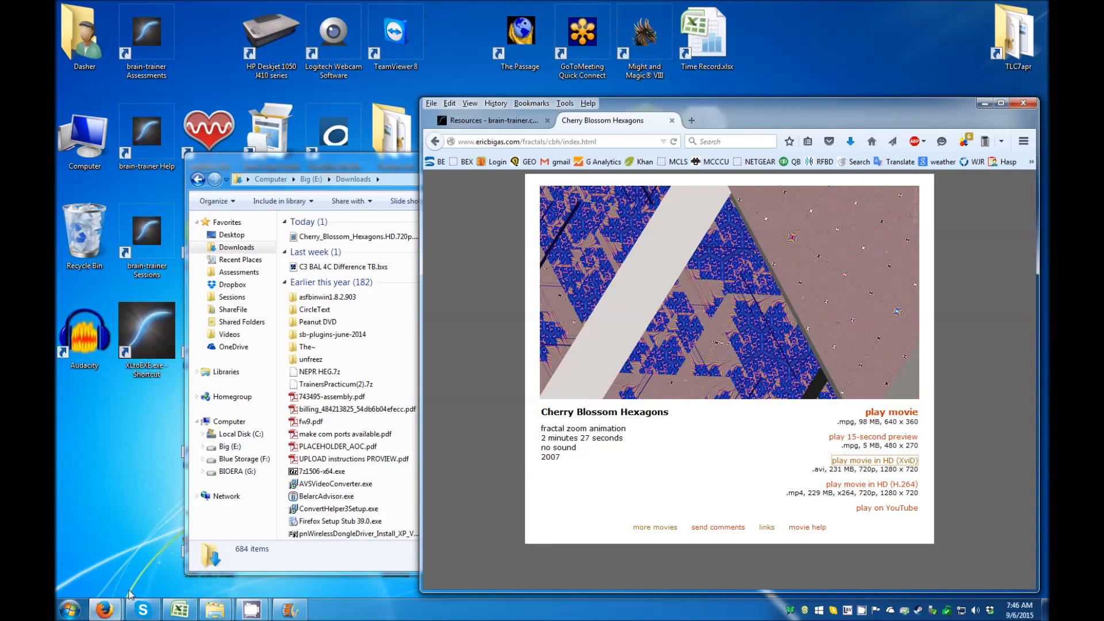
# Open C:\Program Files (x86)\BioExplorer\Media in Windows Explorer.
pyautogui.click(69, 609)
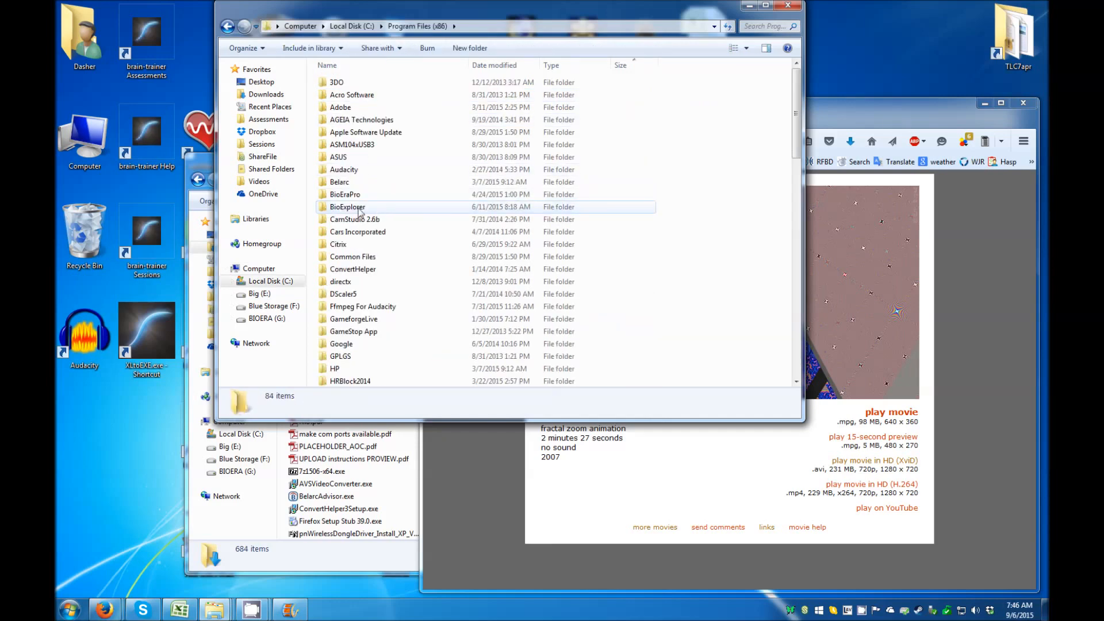
pyautogui.doubleClick(347, 206)
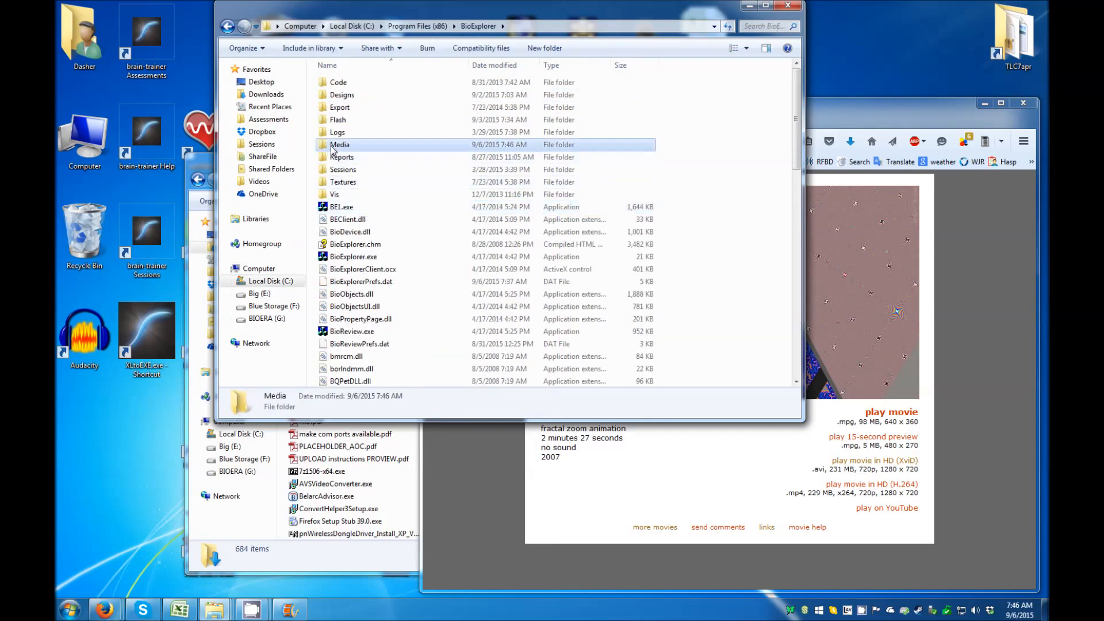
pyautogui.doubleClick(339, 144)
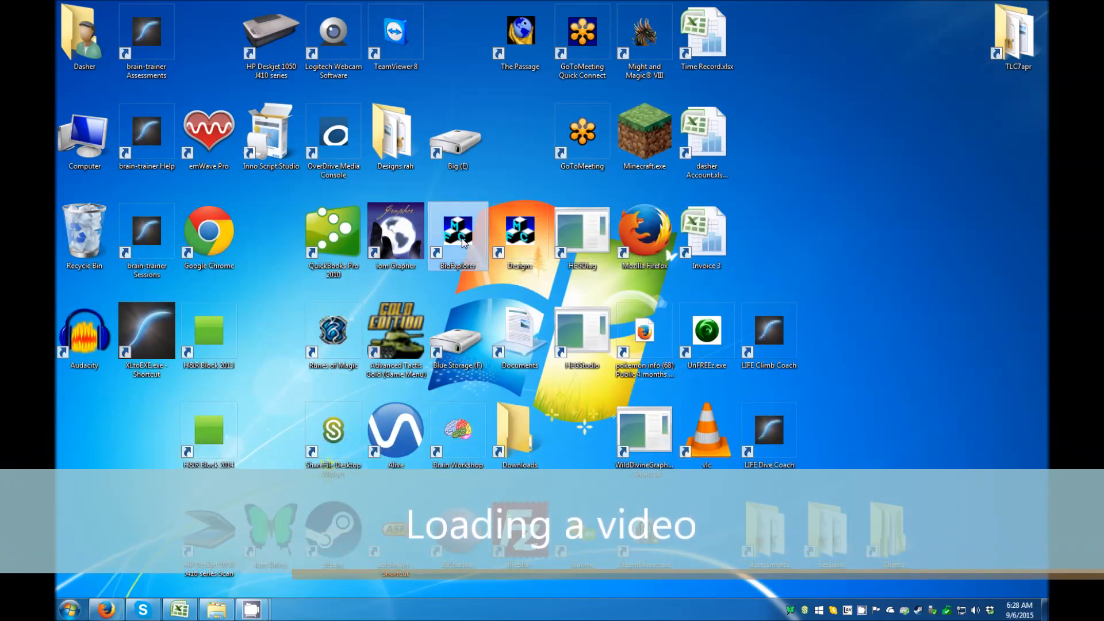
# Launch BioExplorer from the desktop shortcut and open FRE1C - Music Video.bxd.
pyautogui.doubleClick(458, 231)
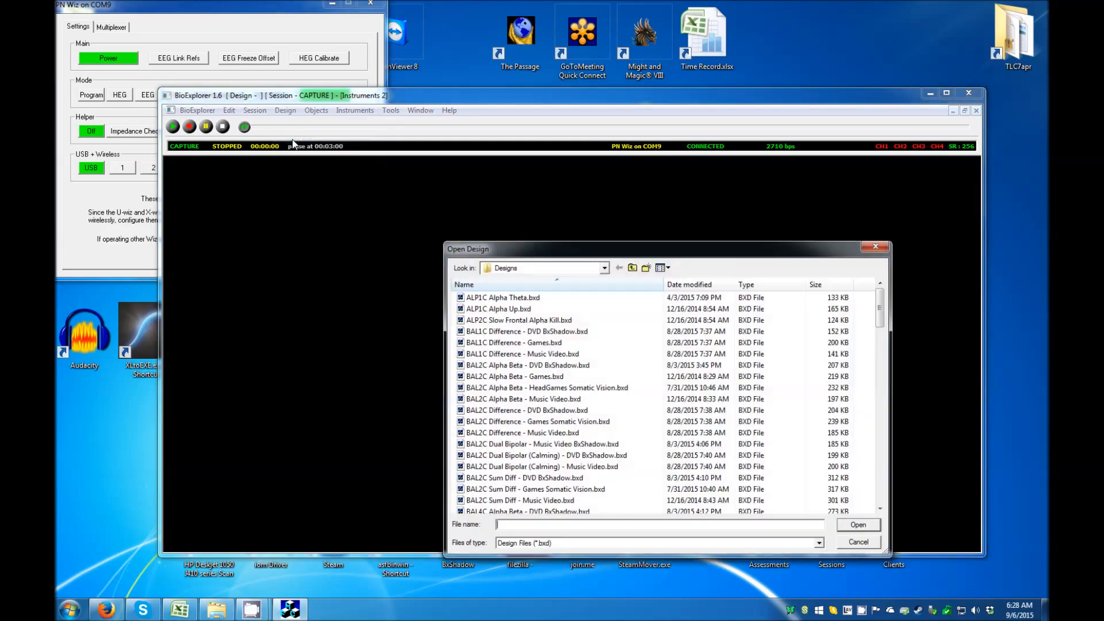
pyautogui.write('FRE1C - Music Video.bxd')
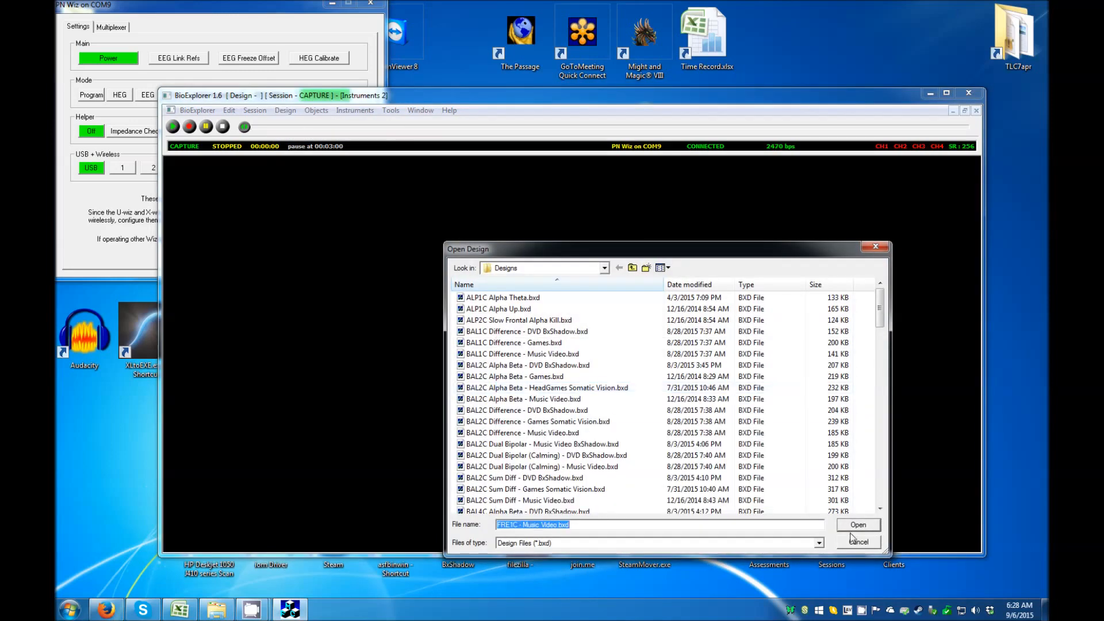
pyautogui.click(857, 542)
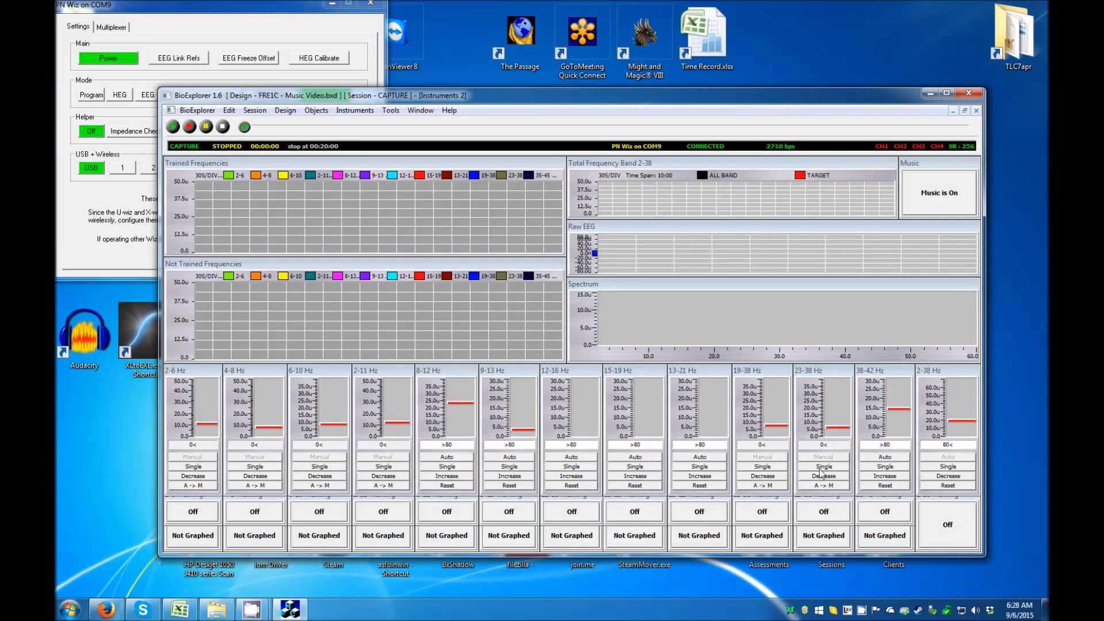
# Switch to Instruments 1 and right-click the black video player area.
pyautogui.click(420, 109)
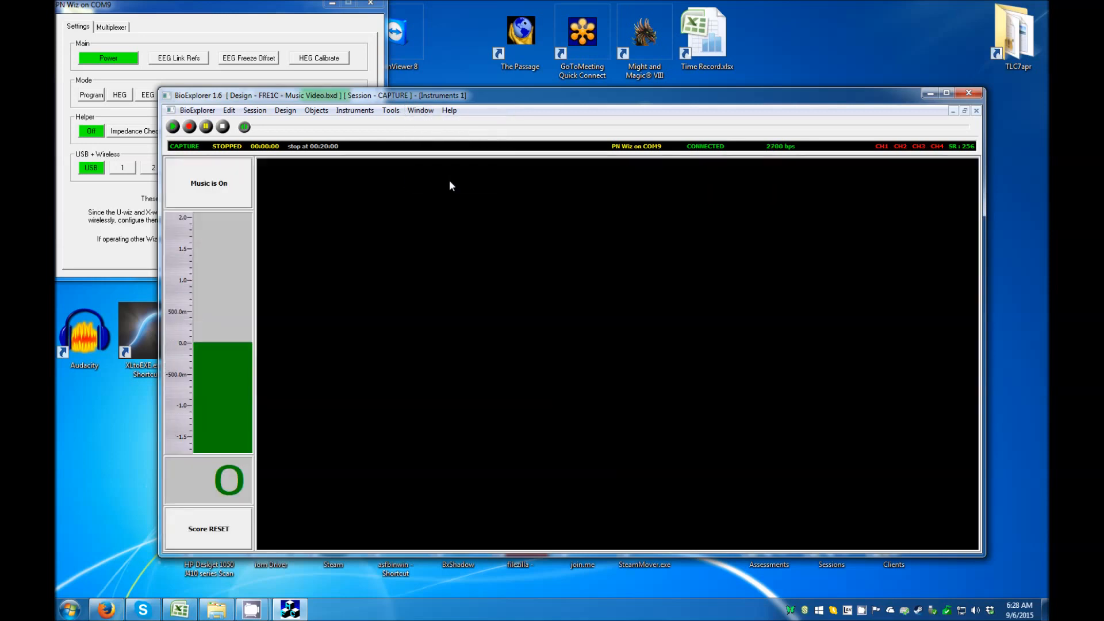
pyautogui.rightClick(493, 275)
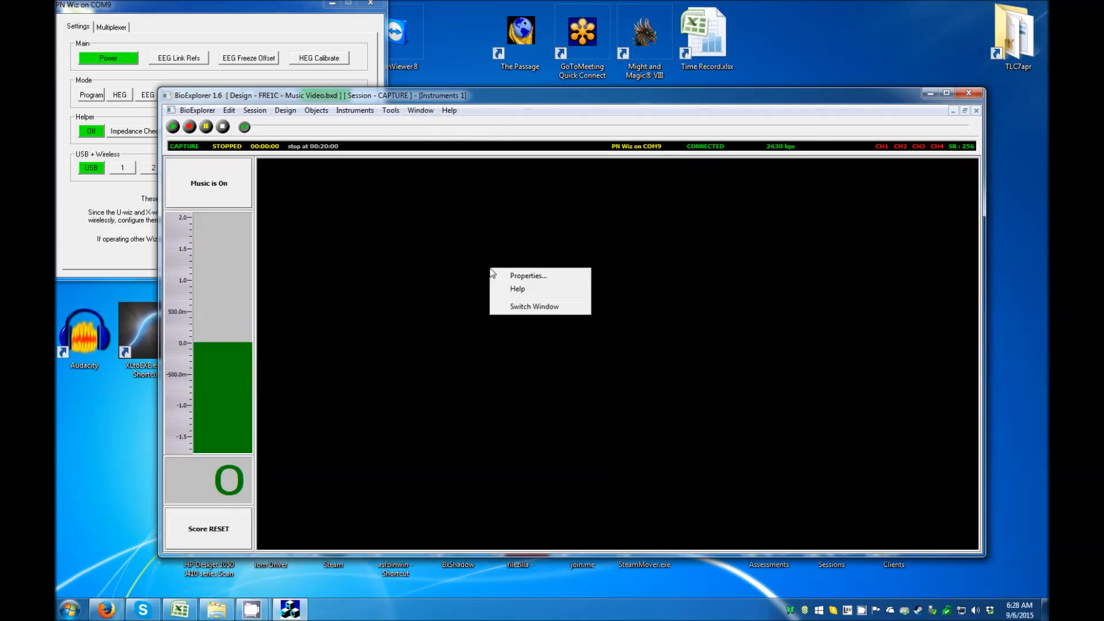
pyautogui.moveTo(500, 276)
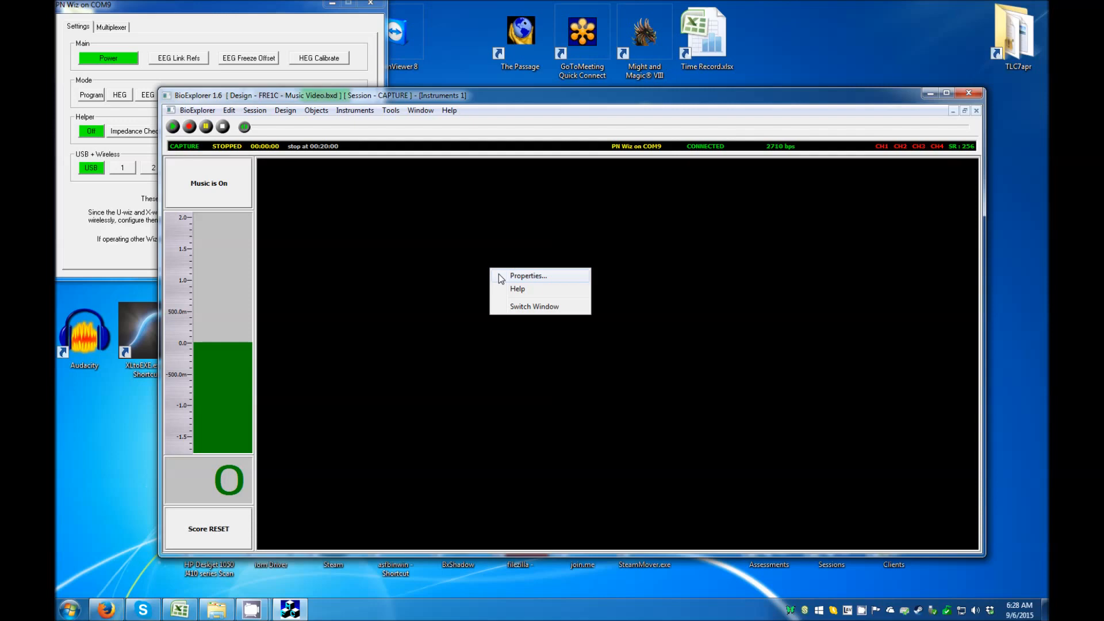
# Add Cherry_Blossom_Hexagons.HD.720p.XviD.avi from Media to the Properties playlist.
pyautogui.click(528, 276)
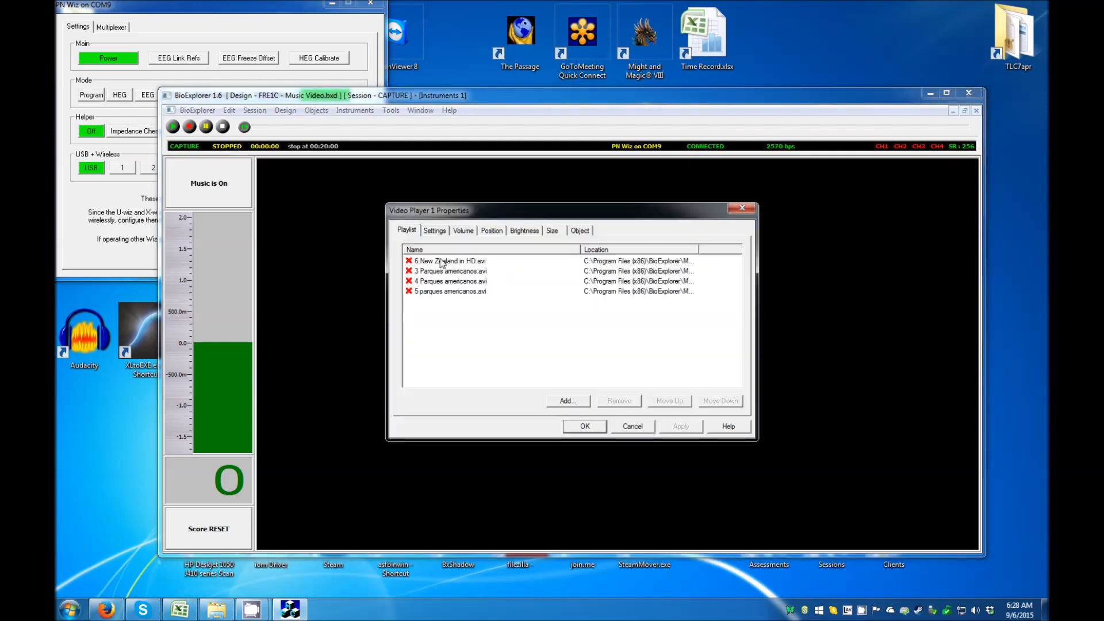
pyautogui.click(567, 401)
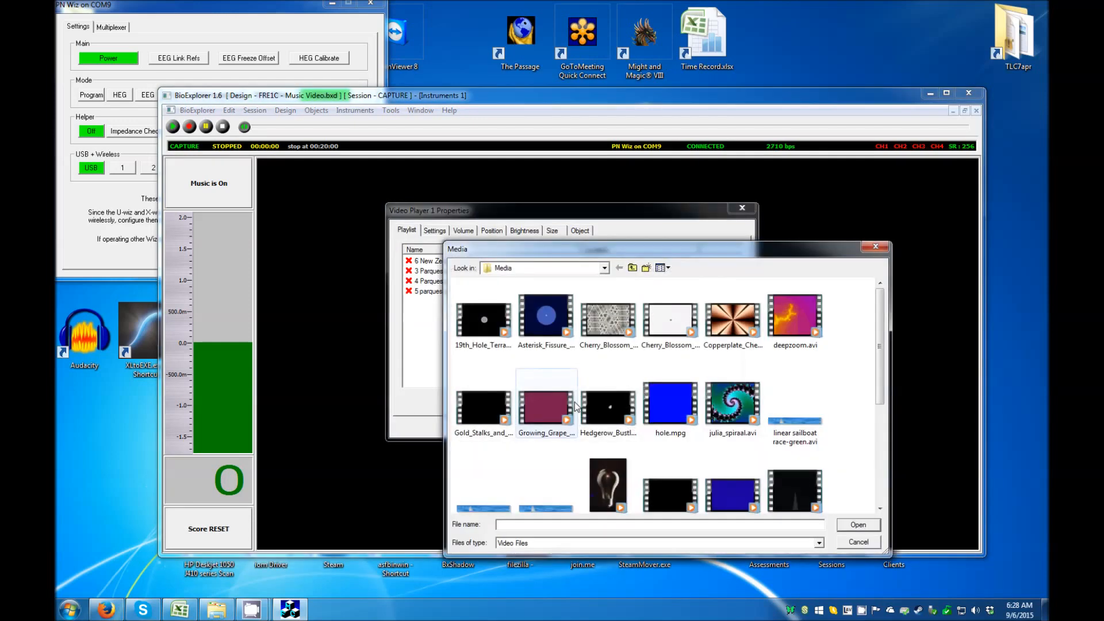
pyautogui.click(607, 316)
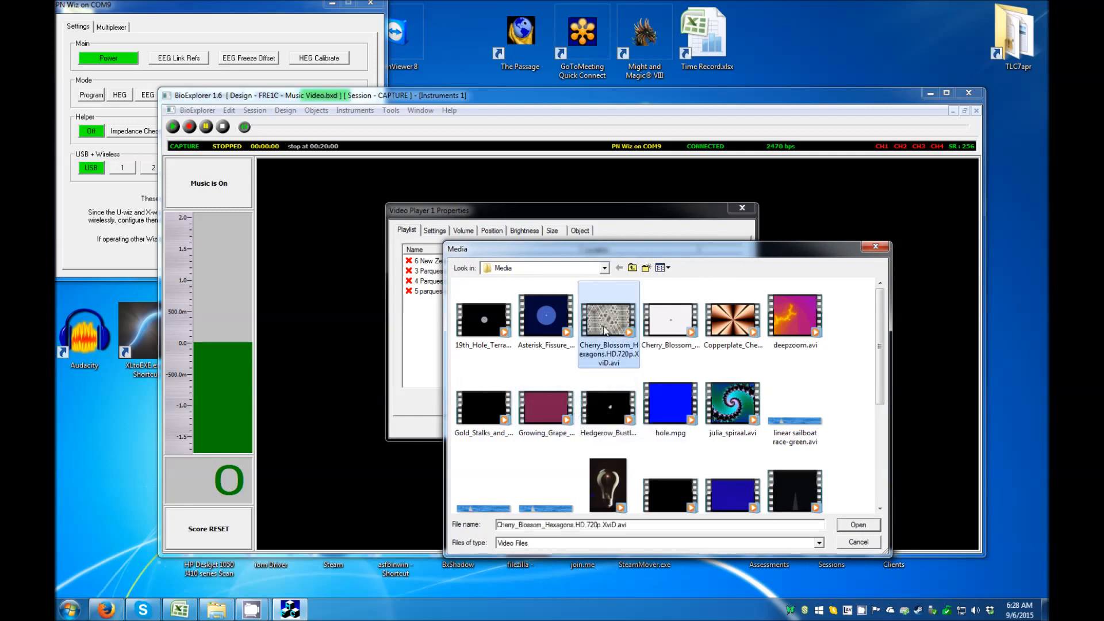
pyautogui.moveTo(694, 363)
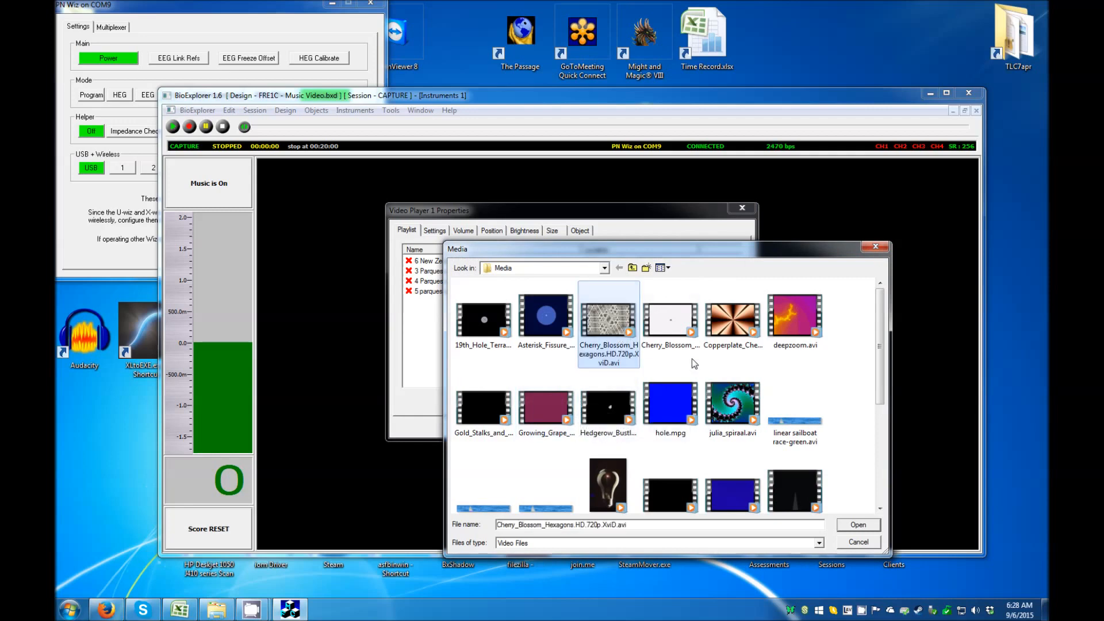
pyautogui.click(857, 524)
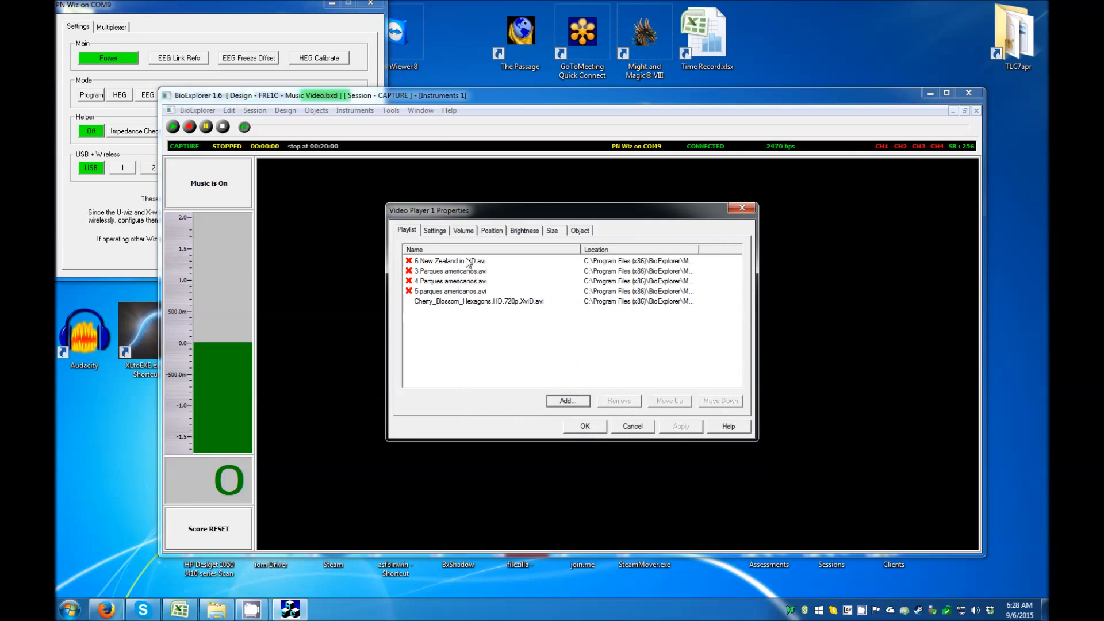
# Select and remove the four missing playlist videos, leaving Cherry Blossom Hexagons, then OK.
pyautogui.click(451, 260)
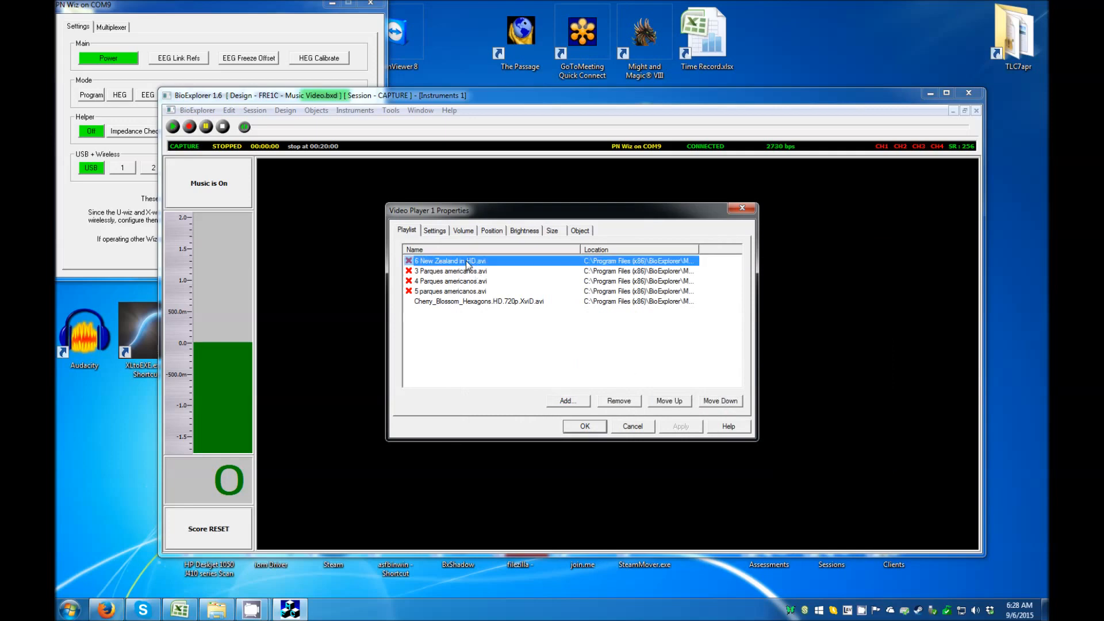
pyautogui.click(451, 281)
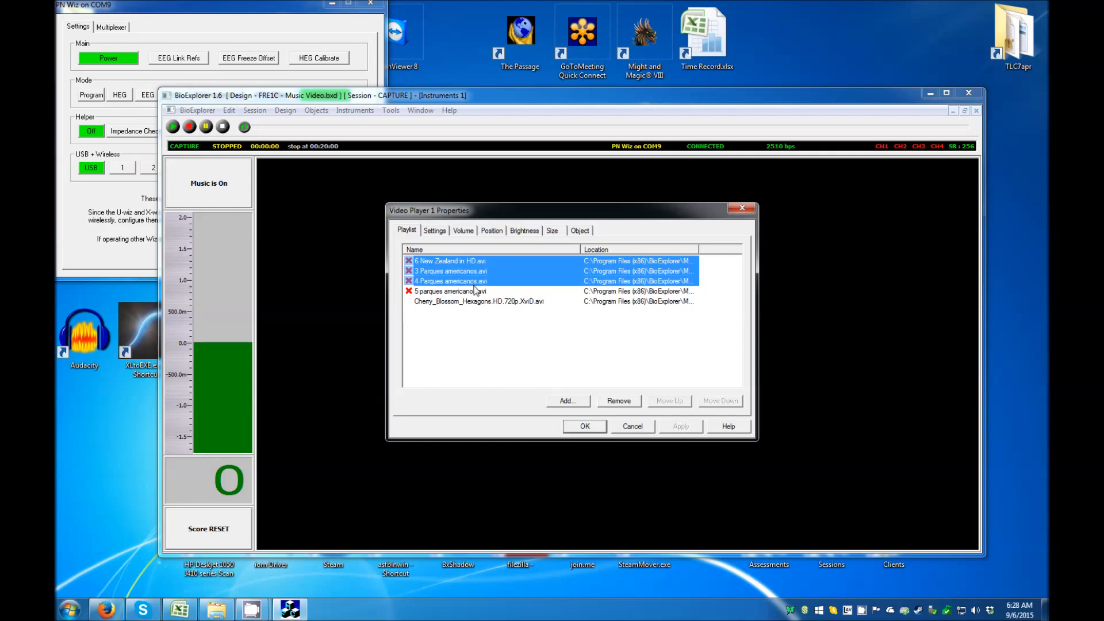
pyautogui.click(450, 291)
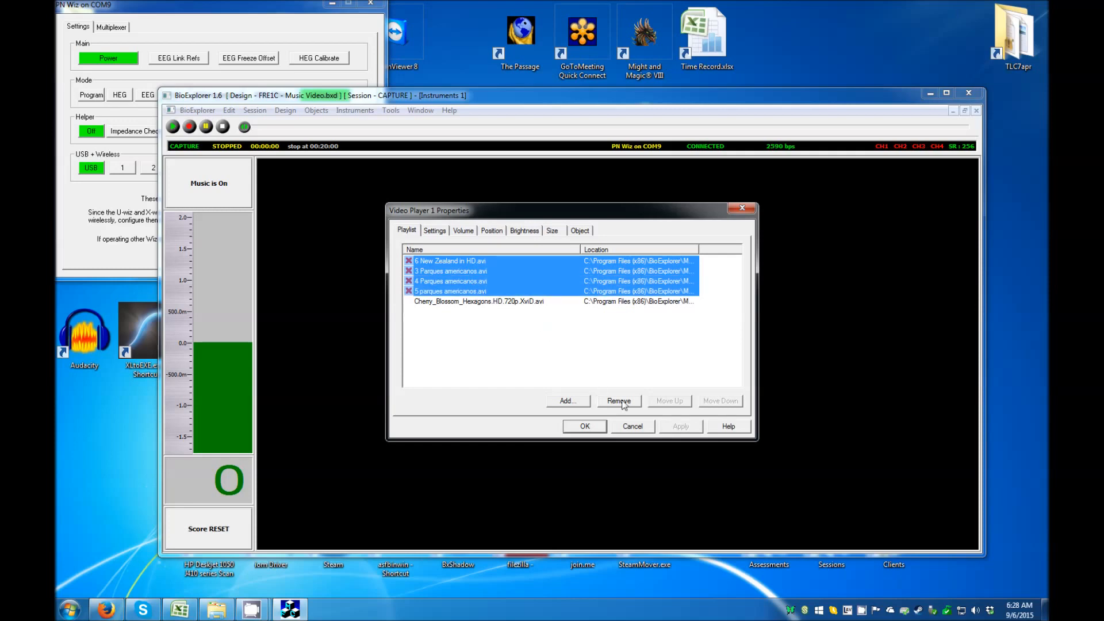
pyautogui.click(617, 401)
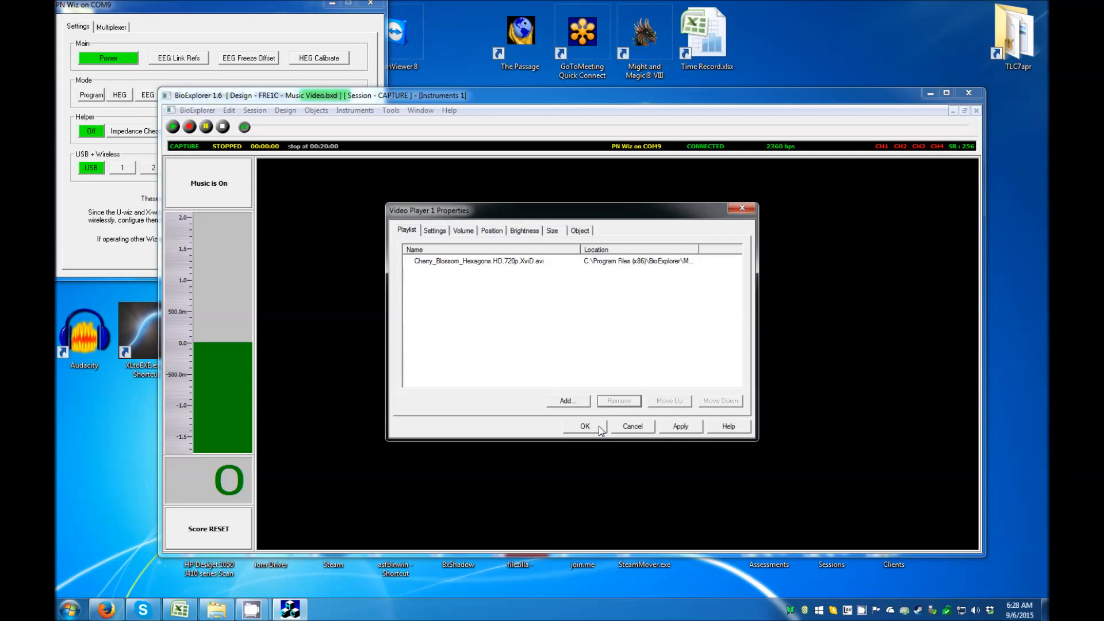
pyautogui.click(583, 426)
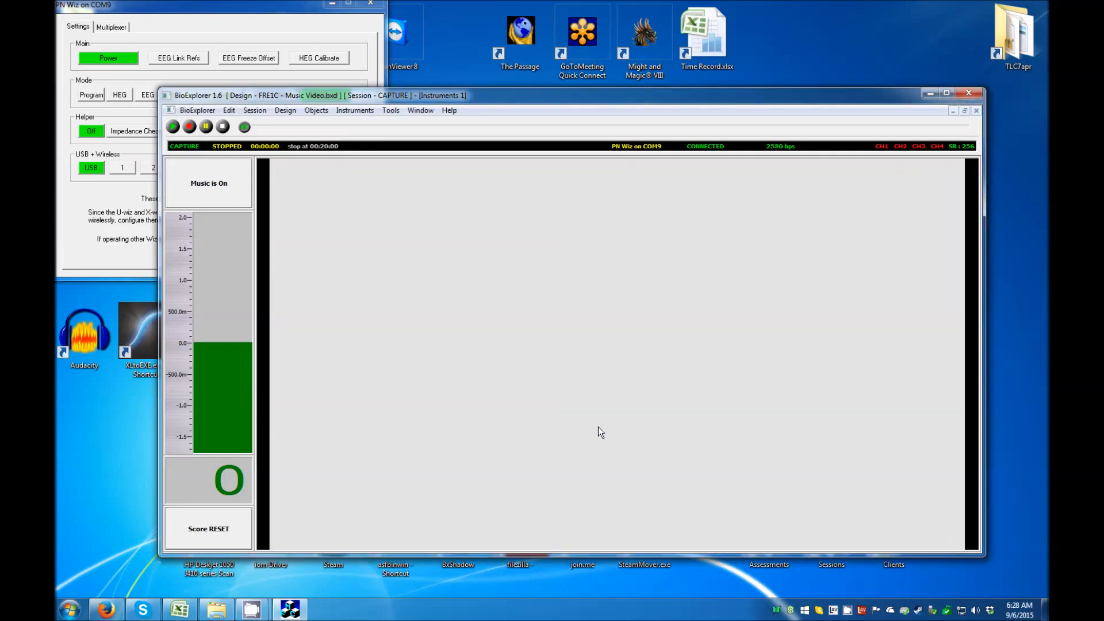
# Open a saved session file for playback from the Session menu.
pyautogui.click(286, 110)
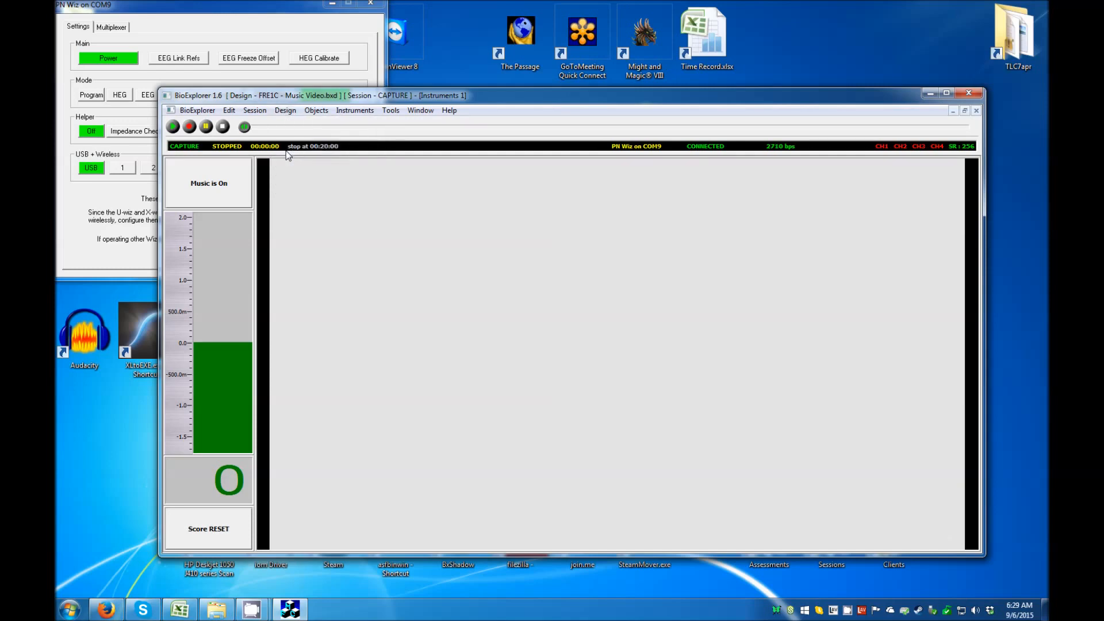
pyautogui.click(173, 127)
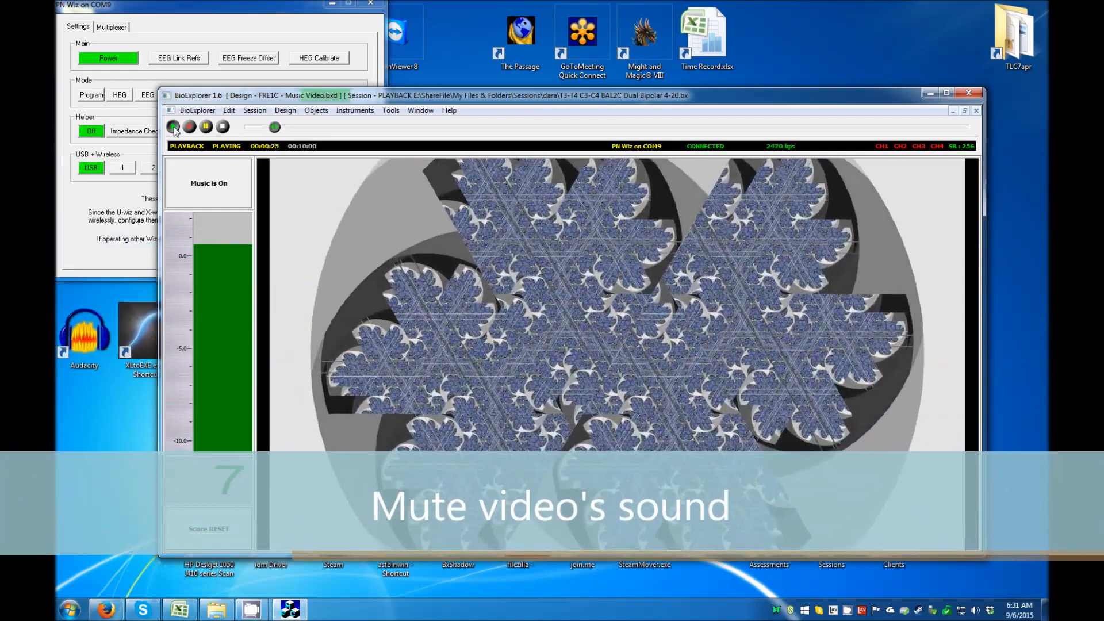
# Open Tools > Volumes to show the mixer including Video Player 1.
pyautogui.click(390, 109)
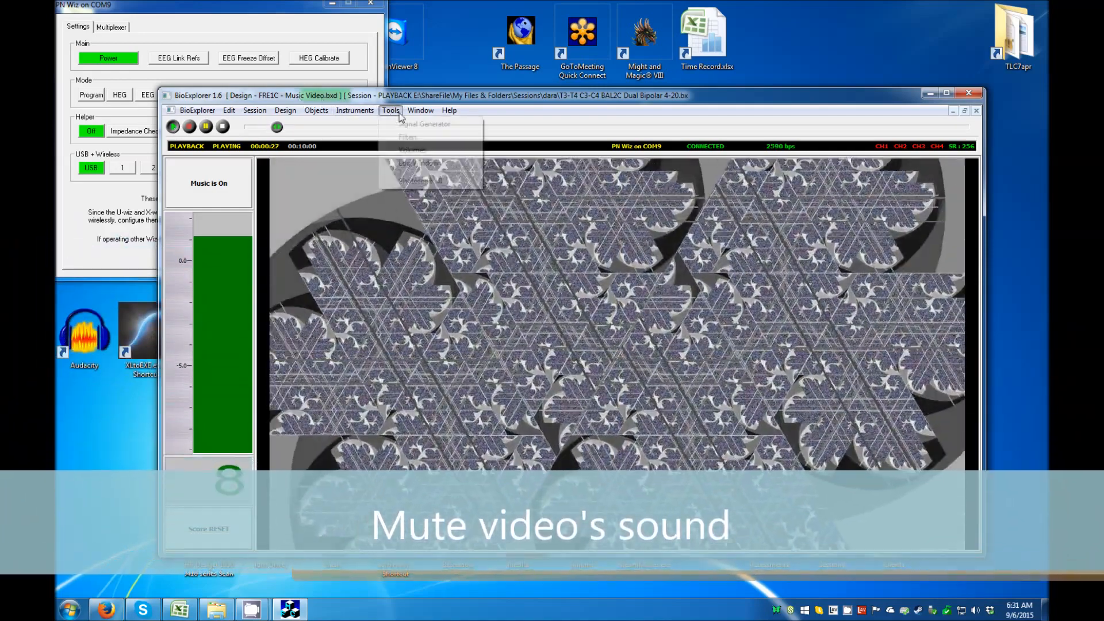
pyautogui.click(411, 150)
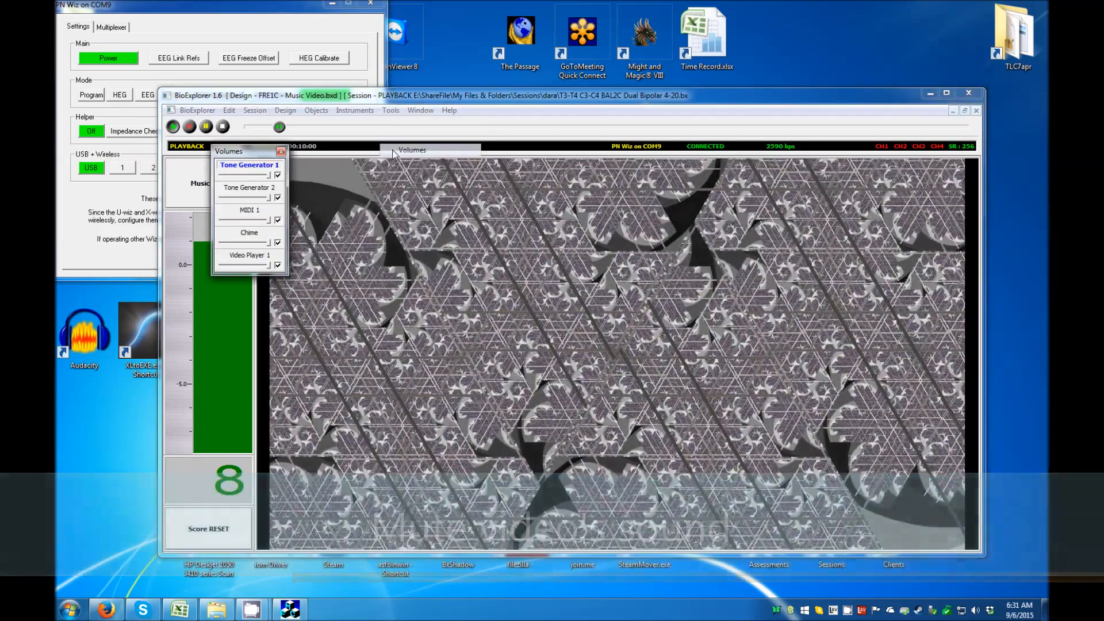